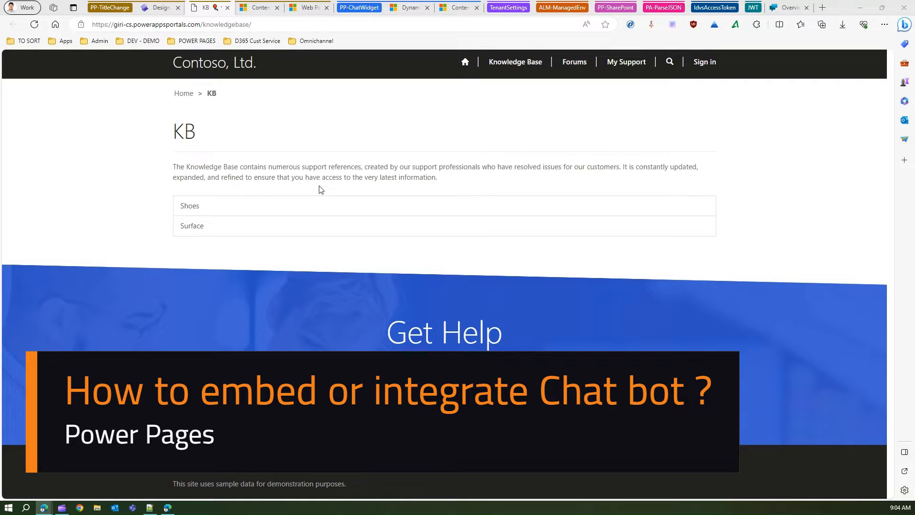
Switch to the design studio tab showing the site's Knowledge Base page.
left_click(158, 7)
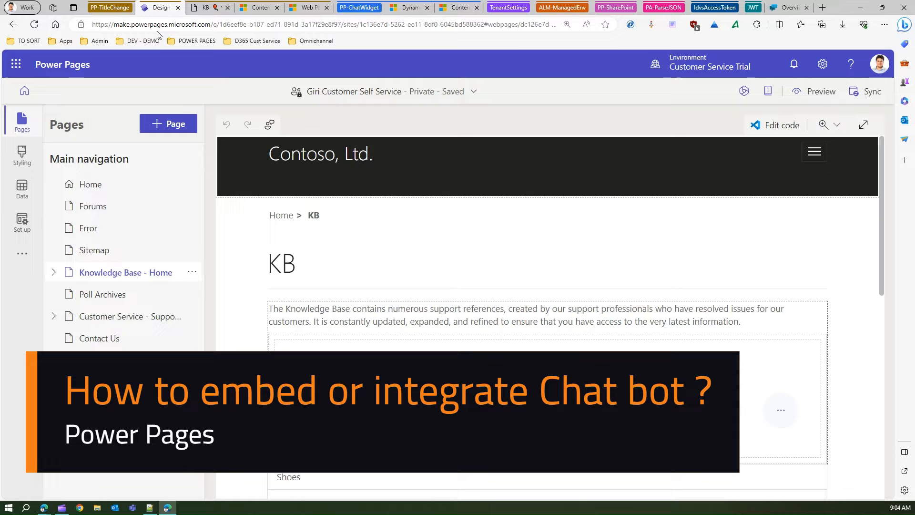
mouse_move(461, 231)
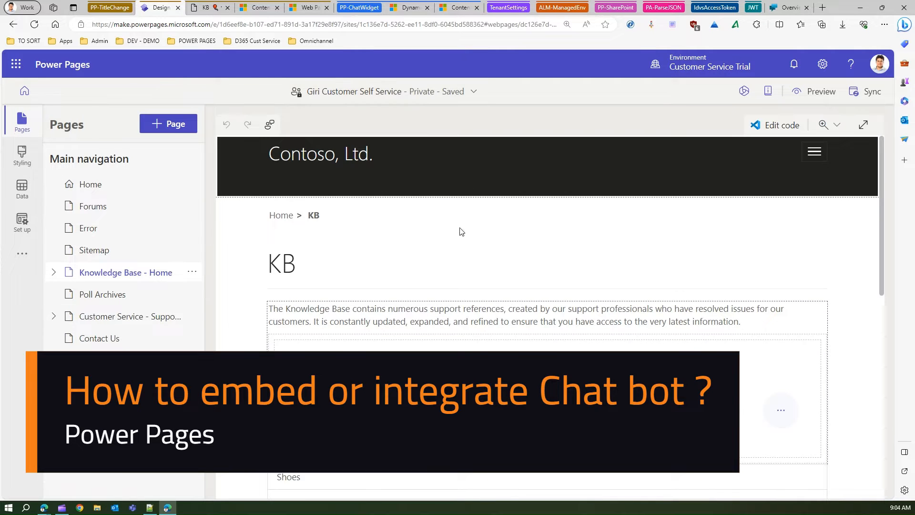
mouse_move(329, 114)
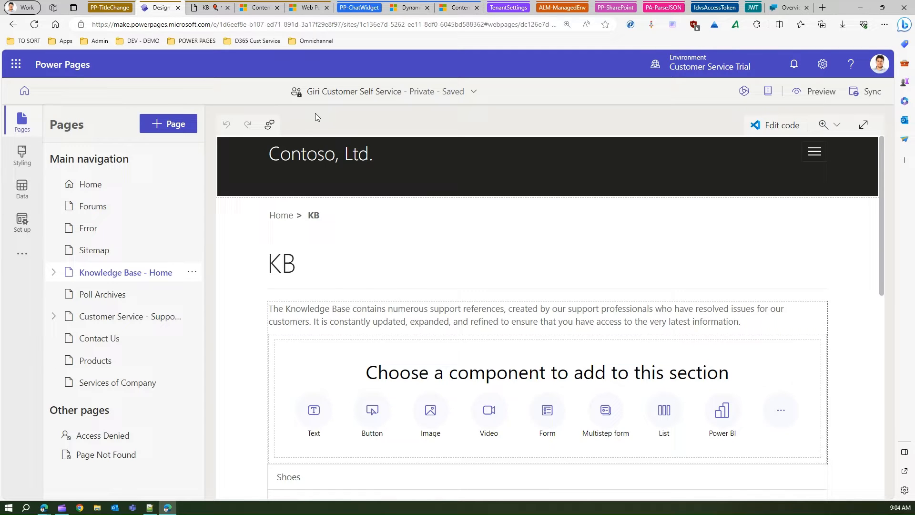
mouse_move(274, 97)
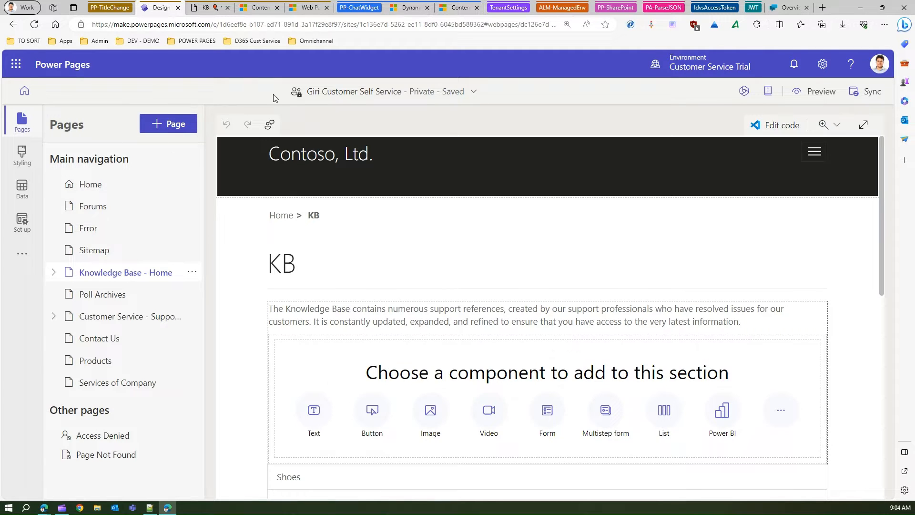
mouse_move(204, 177)
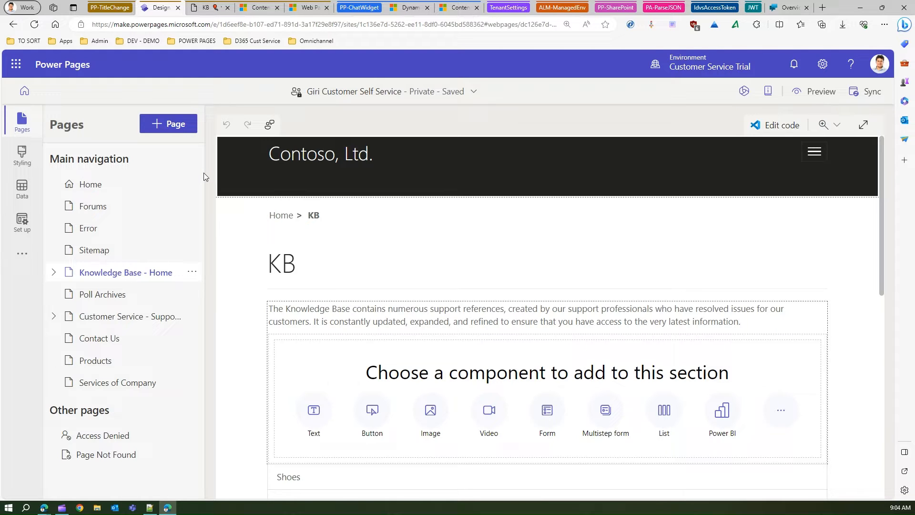
mouse_move(209, 170)
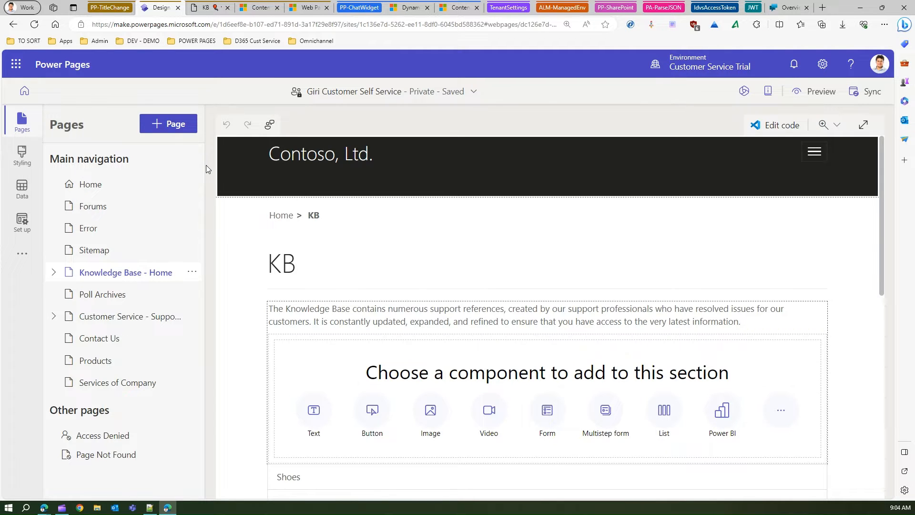
mouse_move(531, 37)
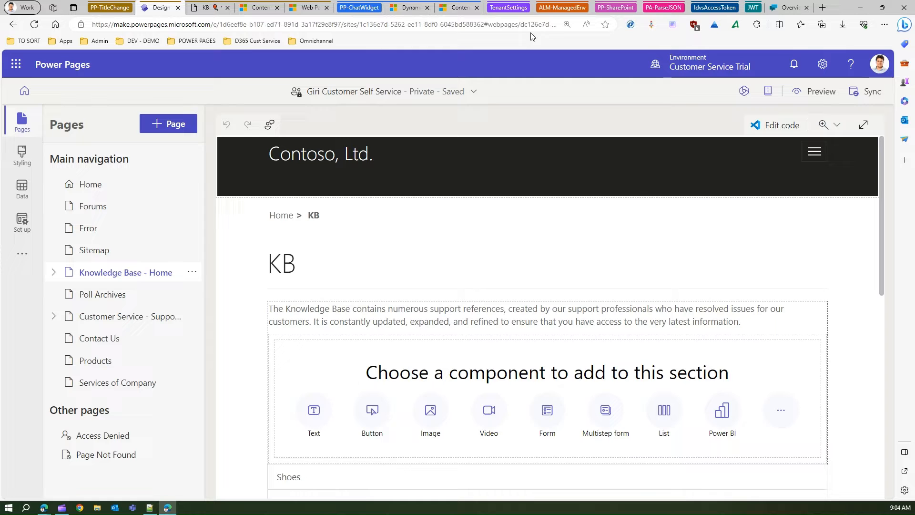
Switch to the Girish Oct 2023 Chatbot overview with its Test bot pane.
left_click(789, 7)
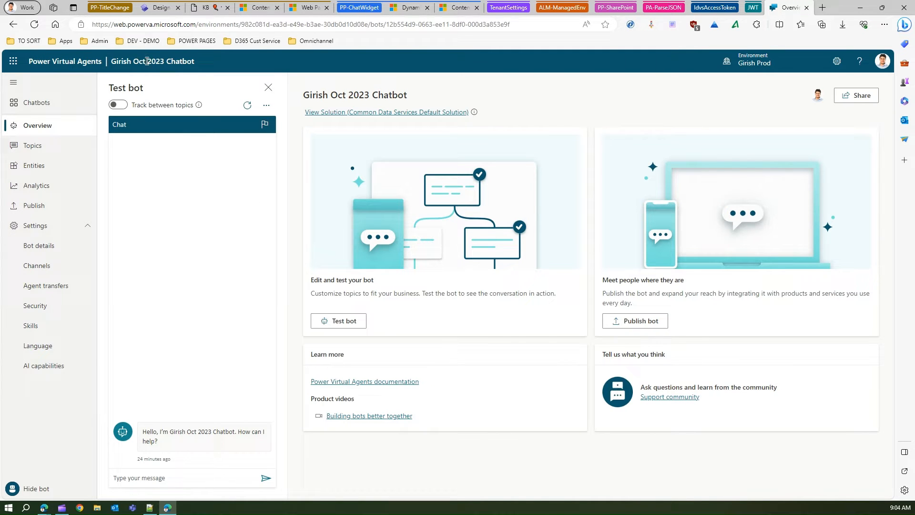
mouse_move(207, 179)
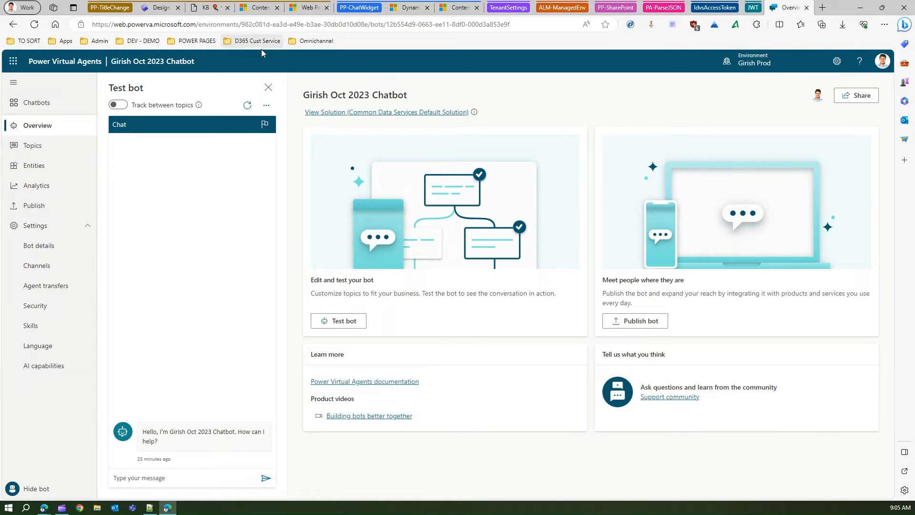
mouse_move(266, 77)
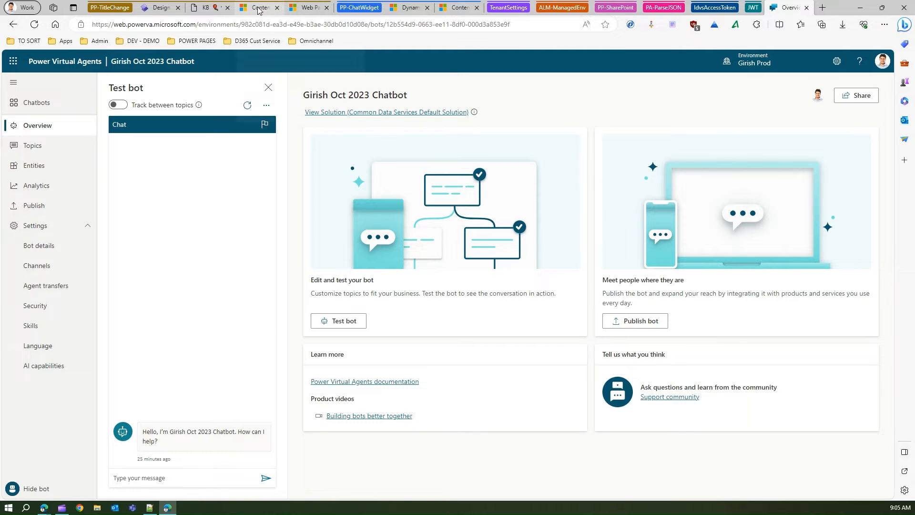
In the Customer Service admin center, go to Channels and manage the Chat channels.
left_click(258, 6)
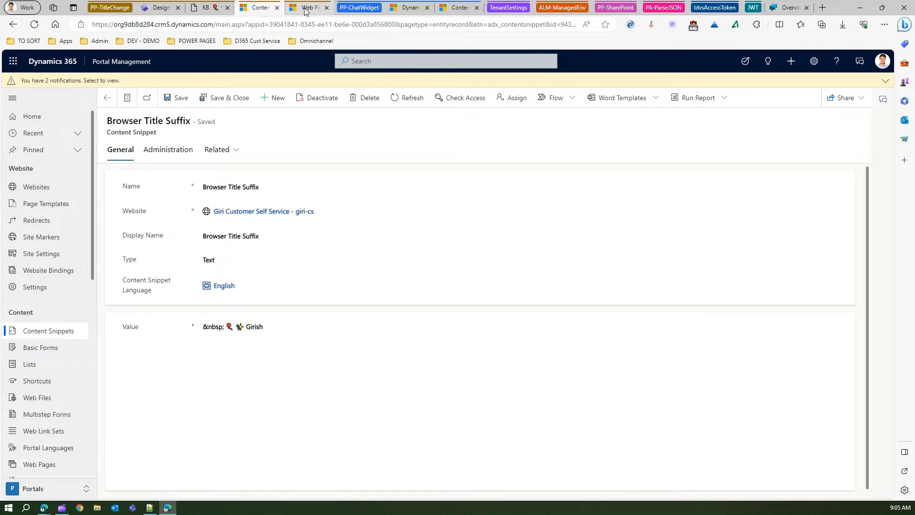
left_click(459, 6)
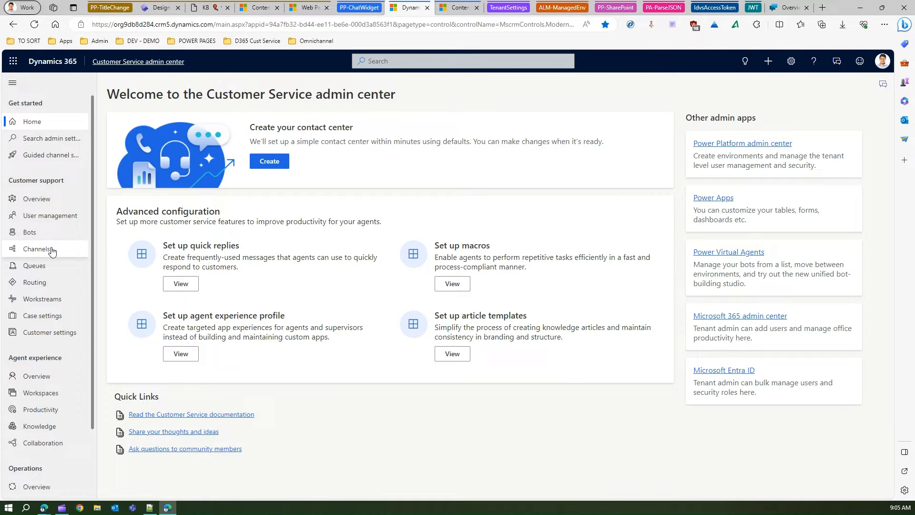
left_click(38, 249)
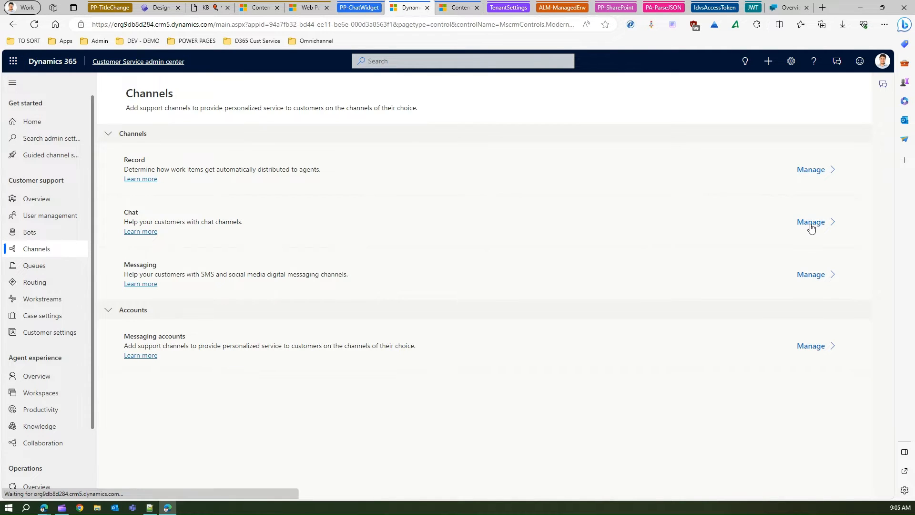
left_click(810, 222)
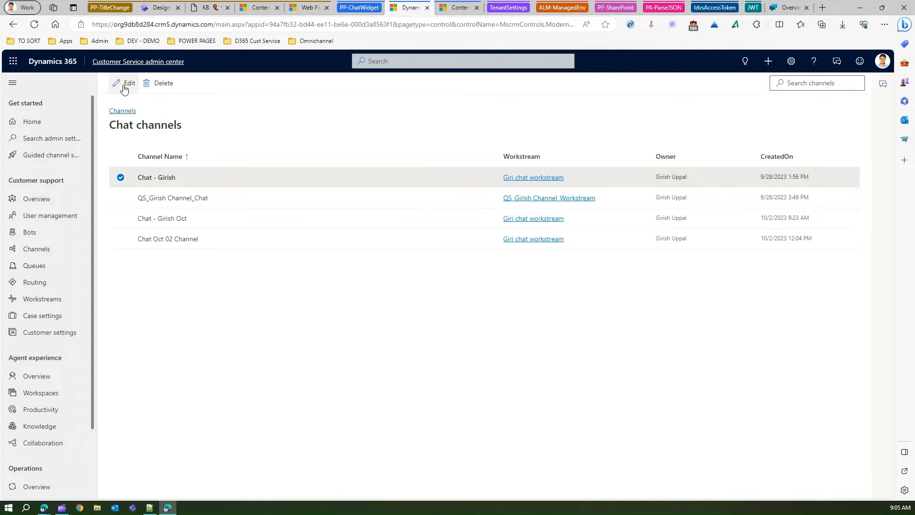
Edit the Chat - Girish channel and copy its chat widget embed script.
left_click(124, 83)
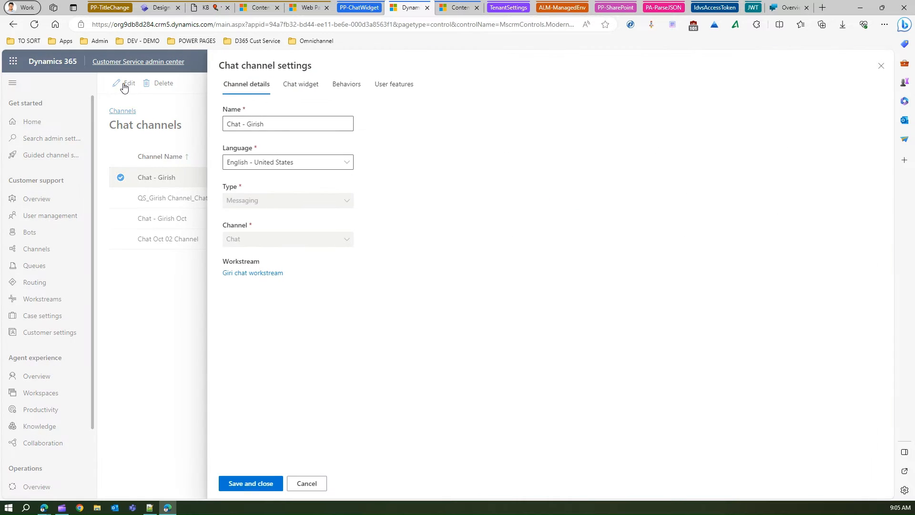
left_click(300, 84)
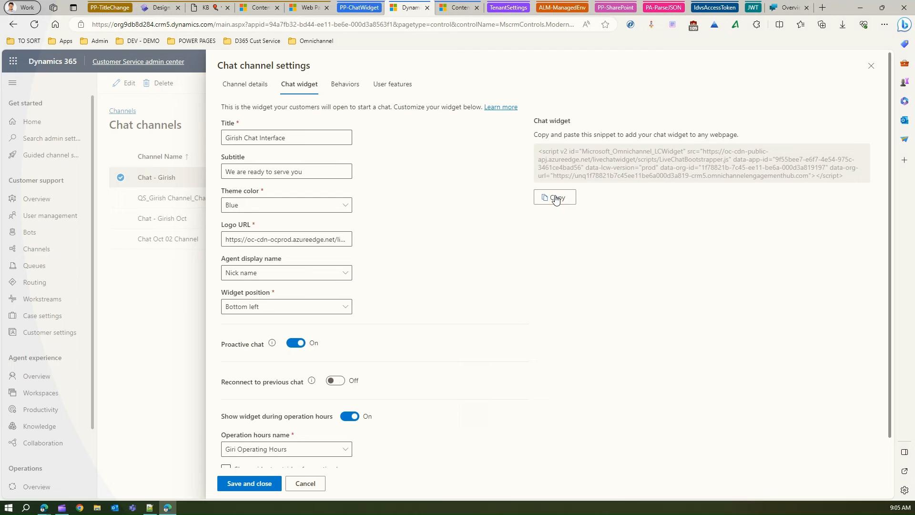
left_click(790, 7)
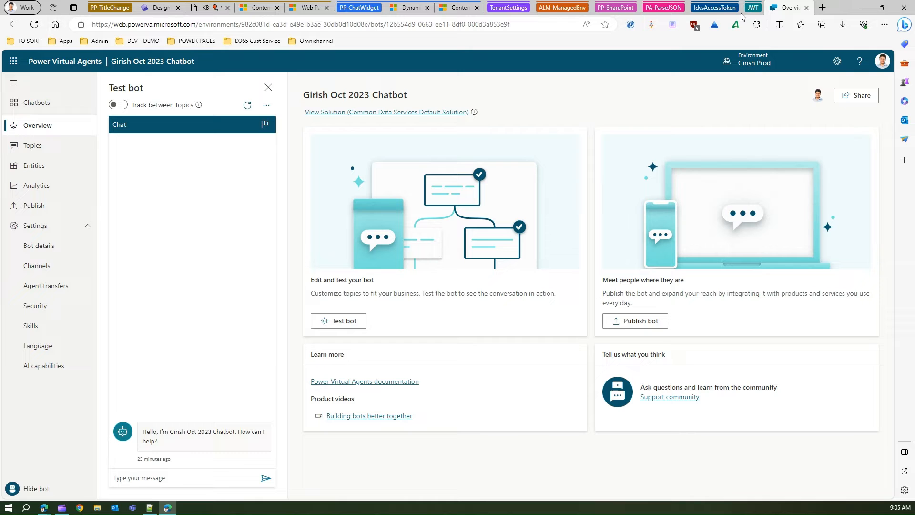
left_click(458, 7)
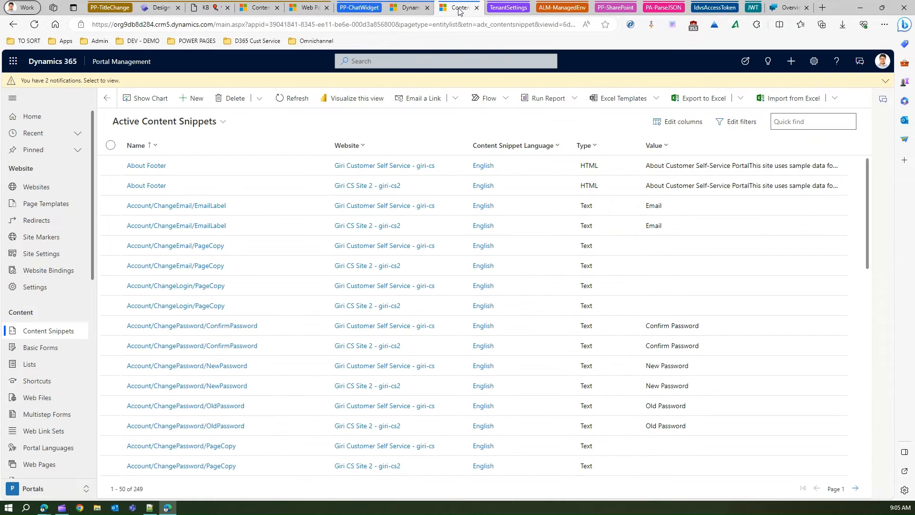
left_click(460, 7)
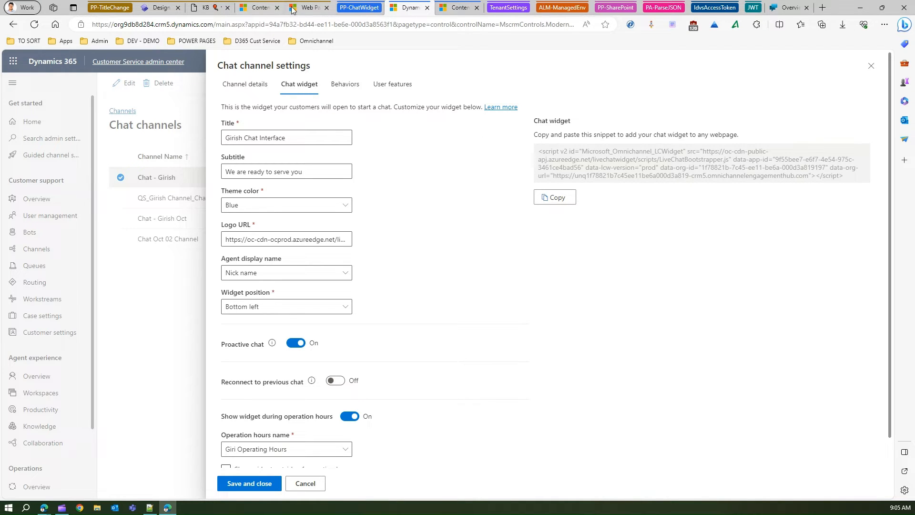
mouse_move(558, 166)
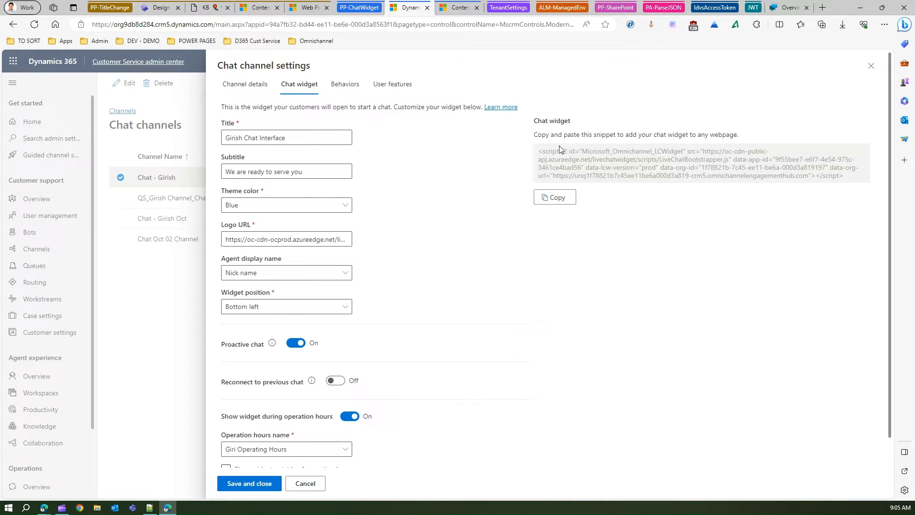
mouse_move(549, 152)
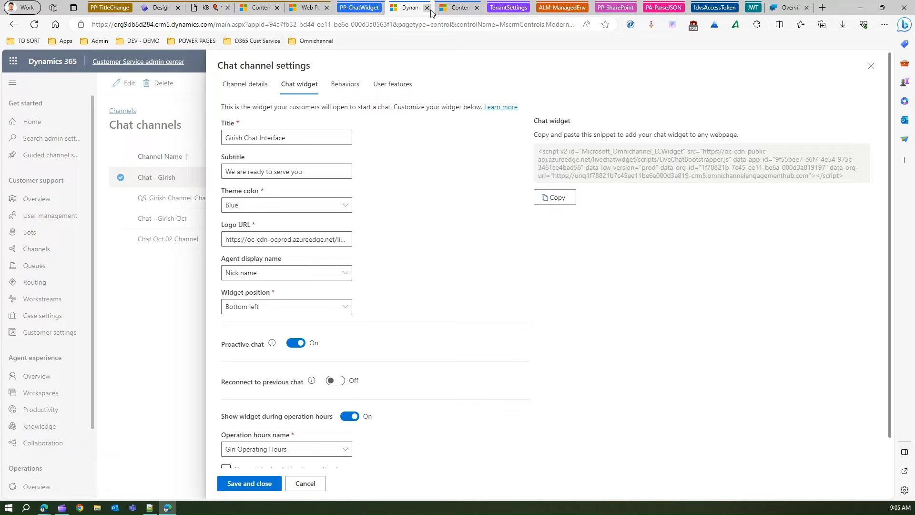
In Portal Management, search 'chat' and review the saved Chat Widget Code snippet's HTML.
left_click(459, 6)
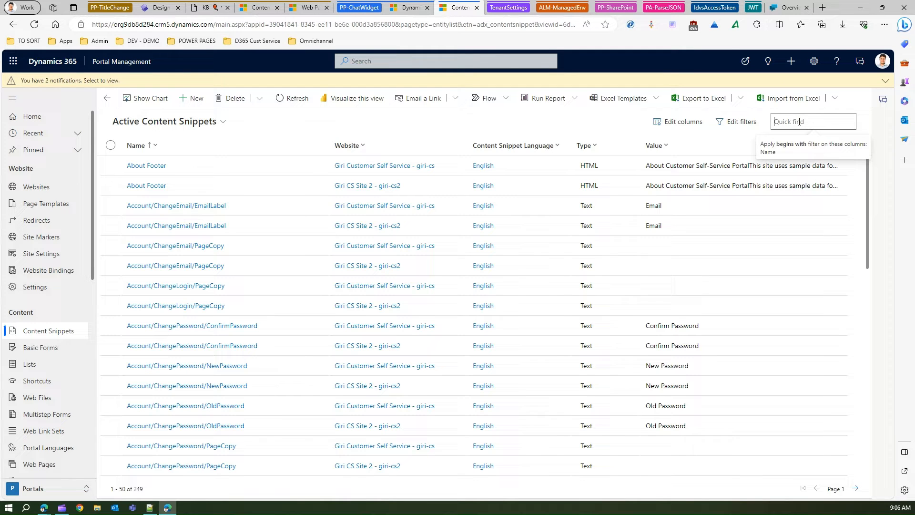
type("chat")
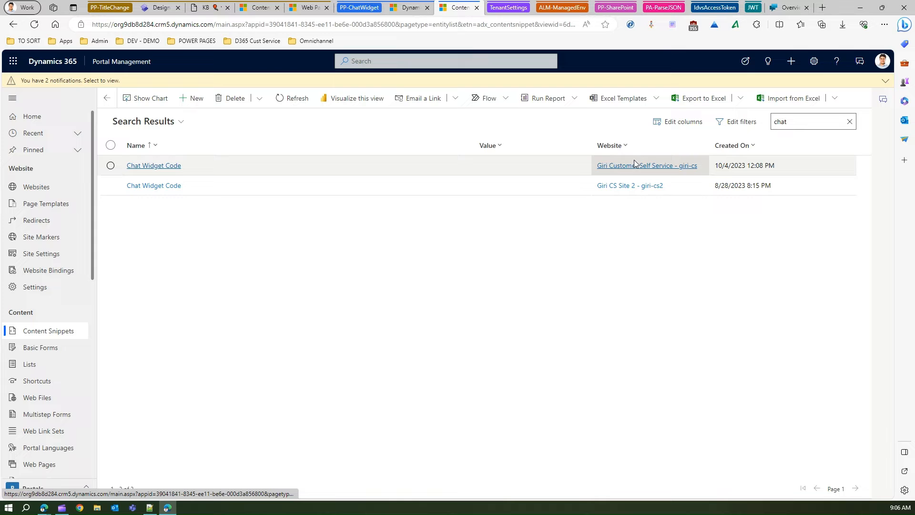
left_click(153, 165)
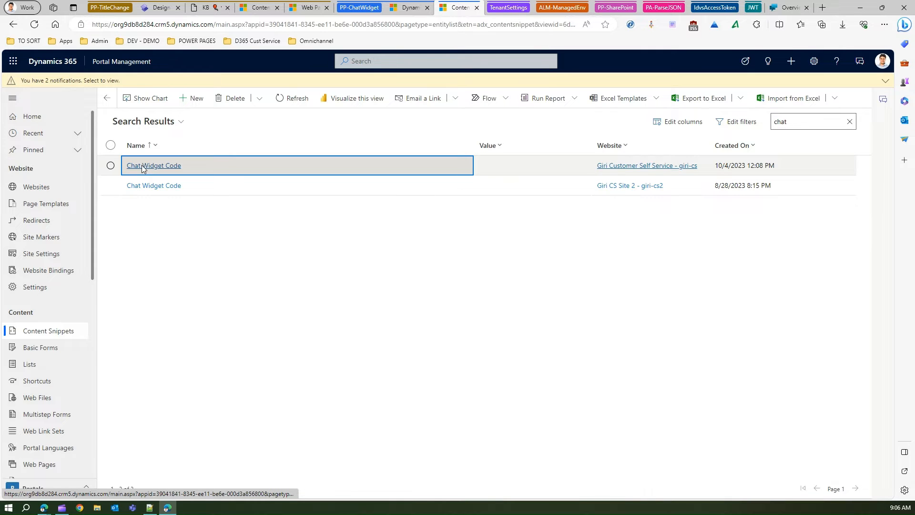
left_click(154, 164)
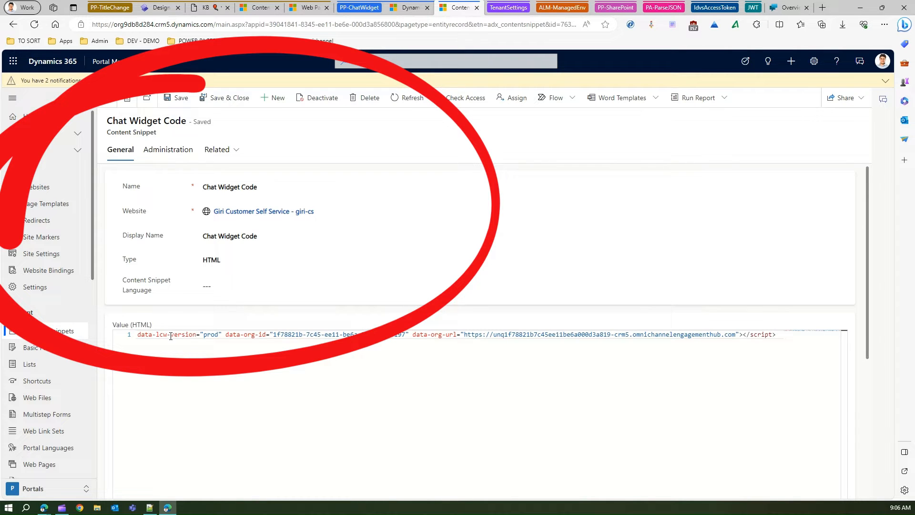
left_click(181, 98)
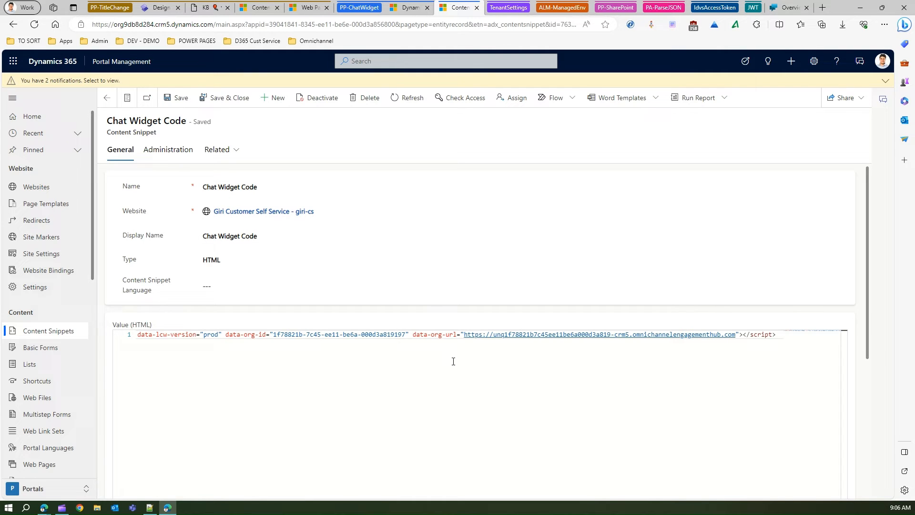
mouse_move(379, 337)
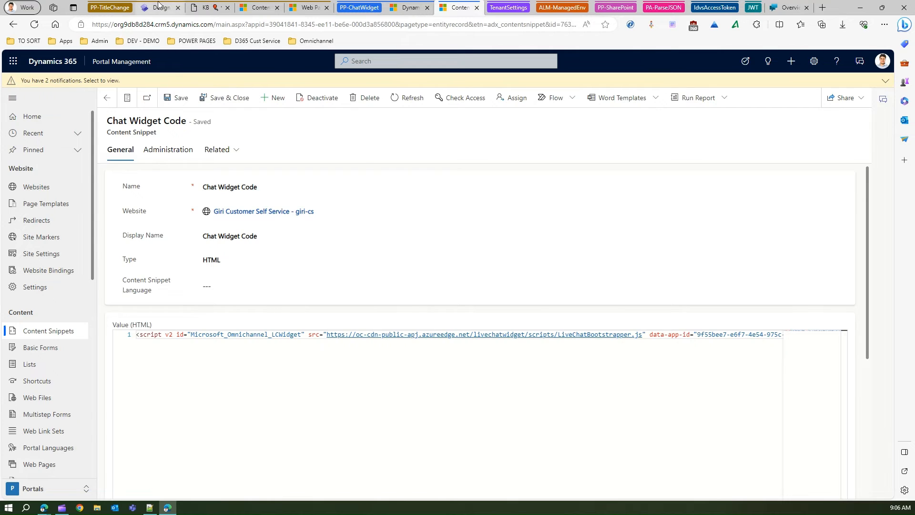
Sync the site configuration from the Power Pages design studio.
left_click(158, 7)
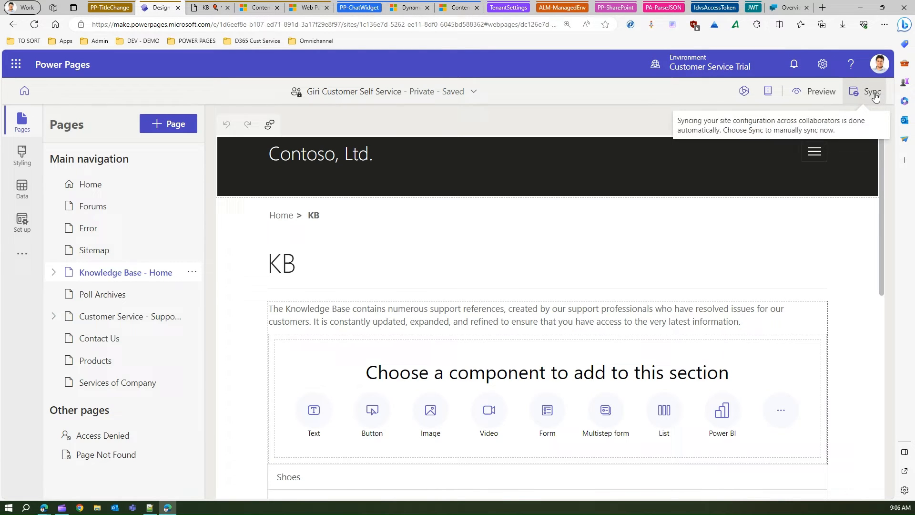
left_click(869, 91)
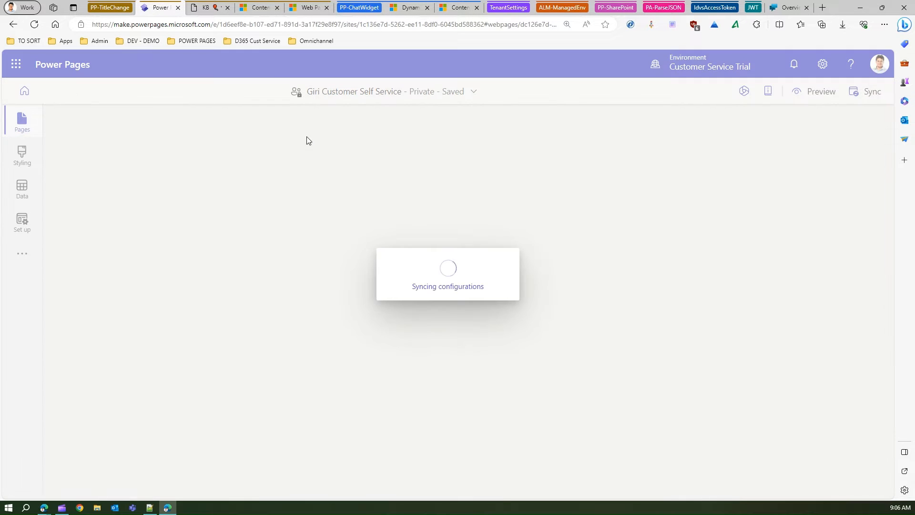
mouse_move(259, 6)
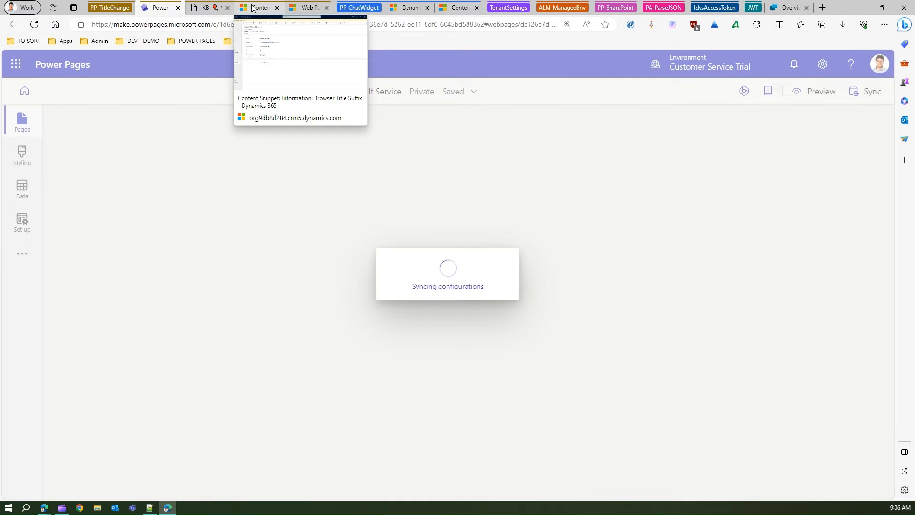
Reload the live KB page until the Girish Chat widget launcher appears.
left_click(205, 7)
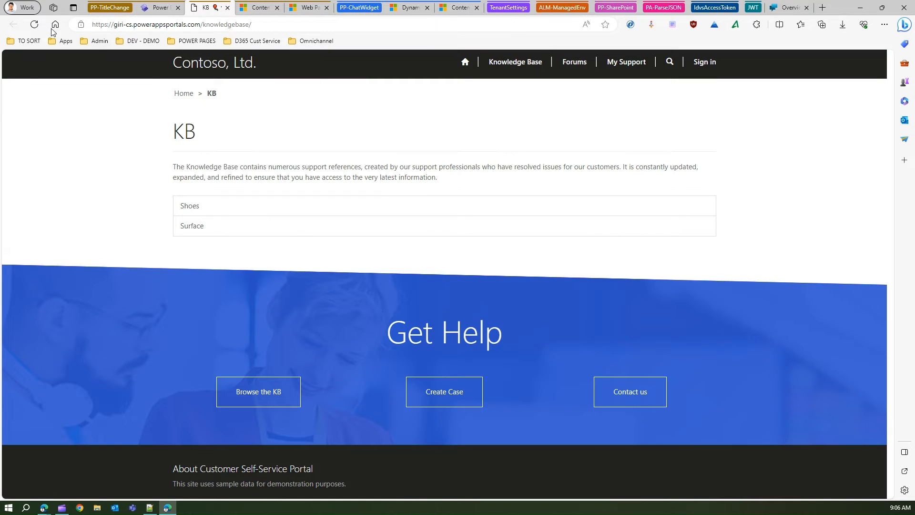
mouse_move(34, 24)
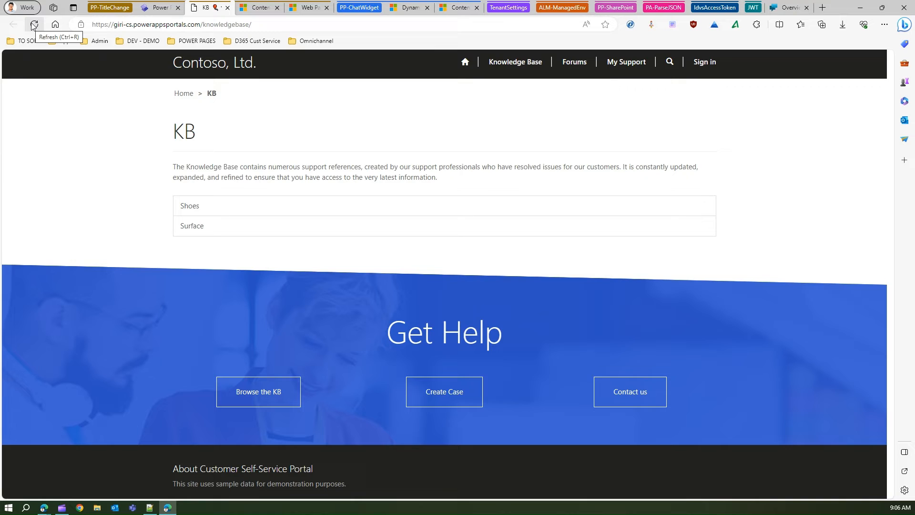
left_click(34, 25)
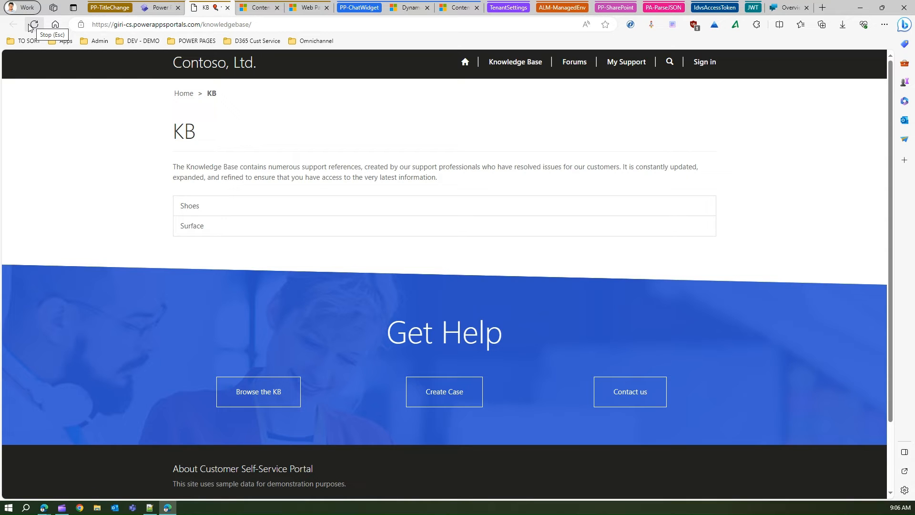
left_click(33, 25)
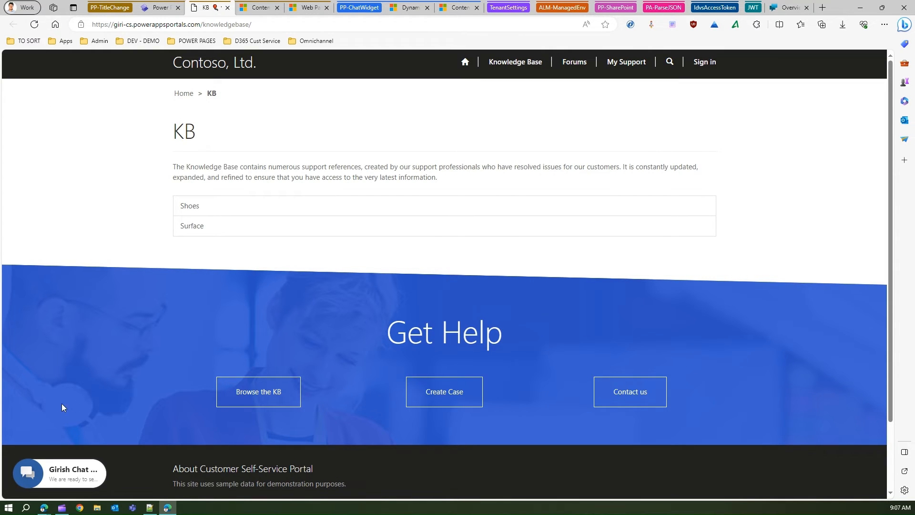
mouse_move(25, 438)
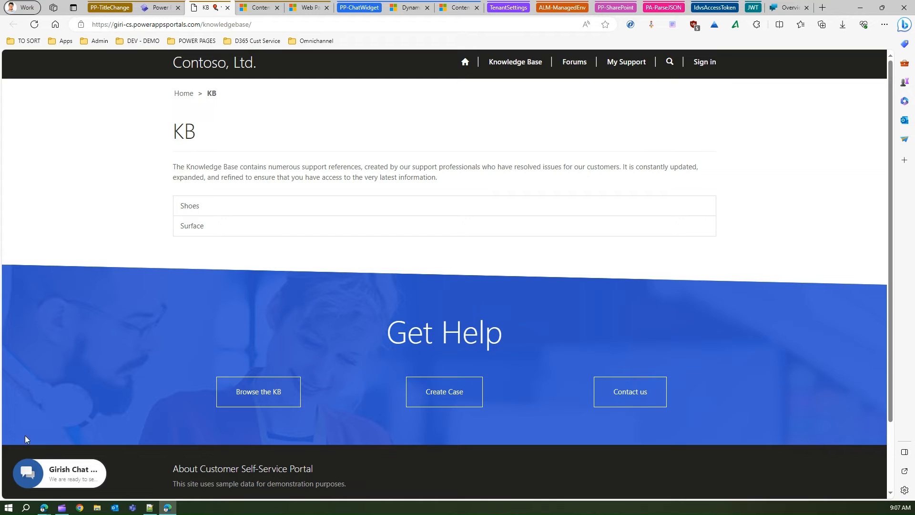
left_click(58, 472)
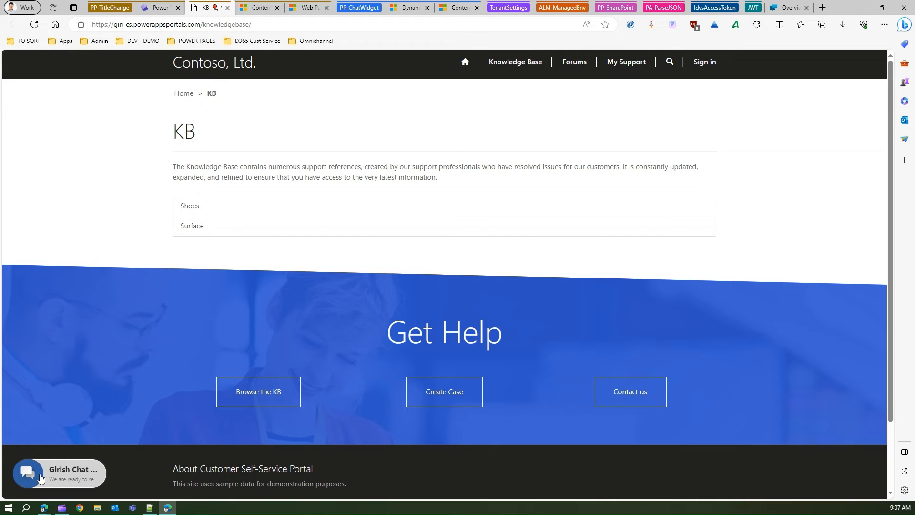
mouse_move(666, 123)
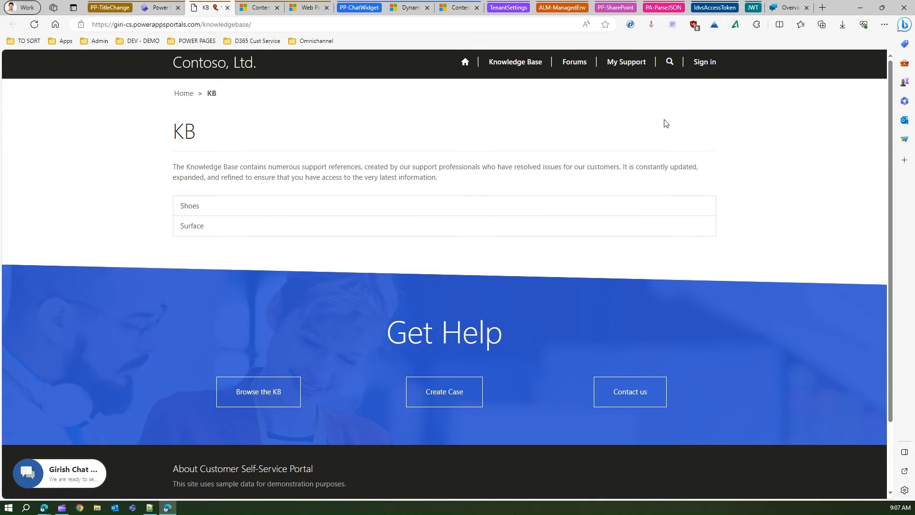
mouse_move(795, 20)
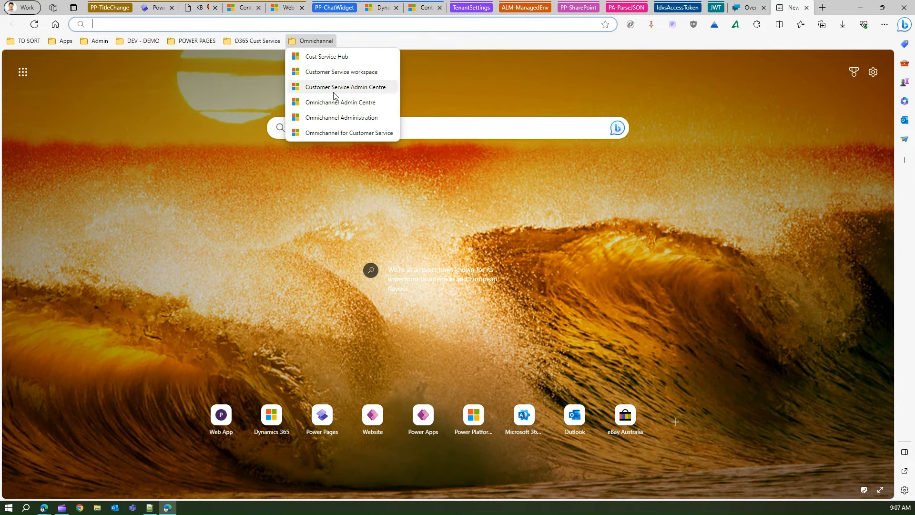
Open the Omnichannel for Customer Service agent app from the bookmarks, then return to the KB page.
left_click(342, 87)
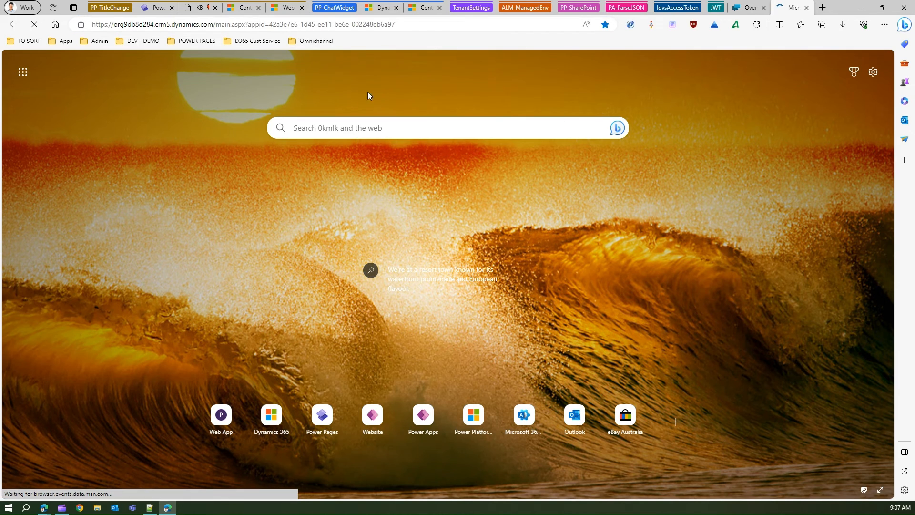
left_click(196, 7)
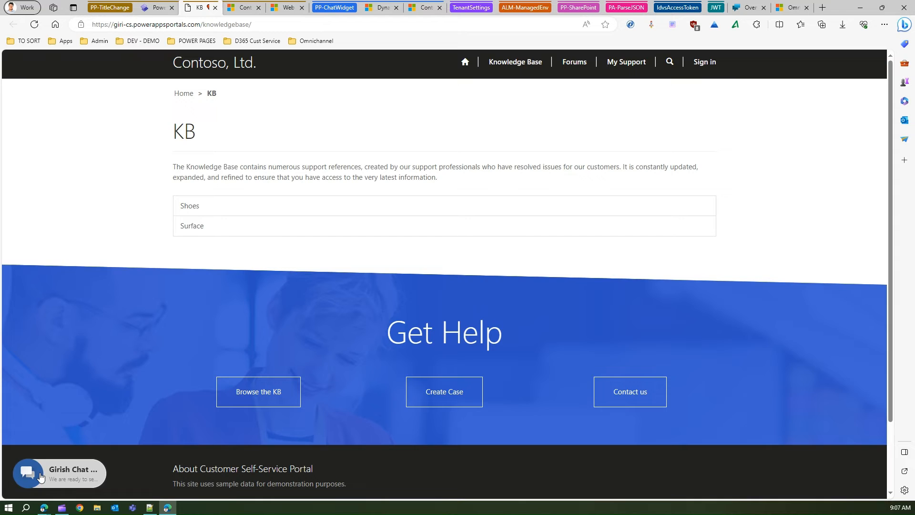
Start a chat from the widget and send 'Hello', raising a request in Omnichannel.
left_click(27, 472)
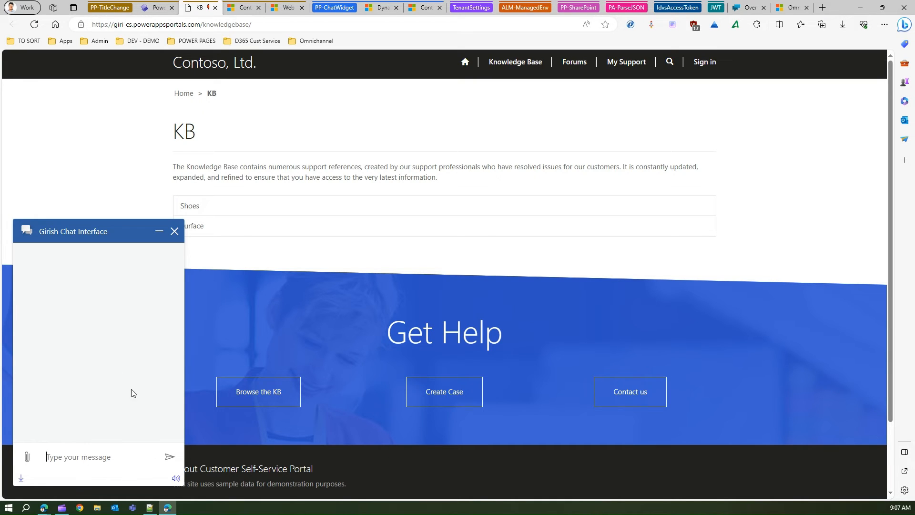
mouse_move(128, 435)
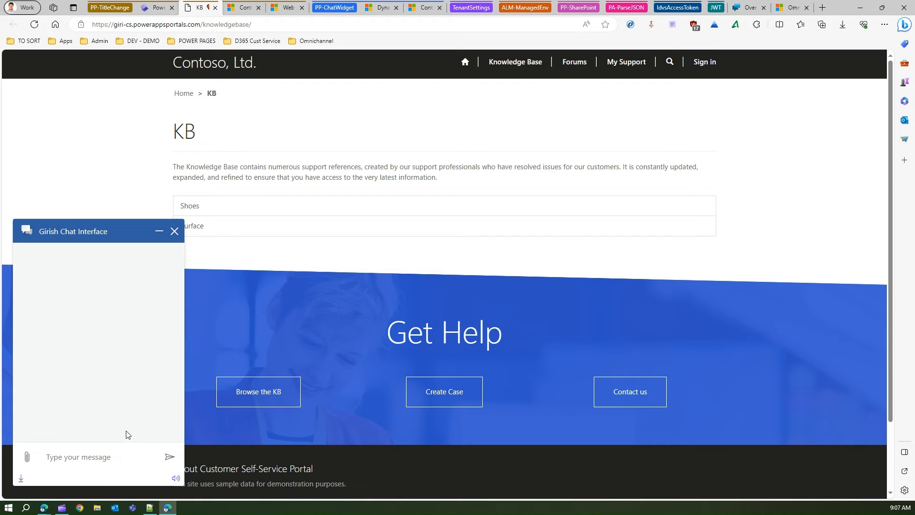
type("Hello")
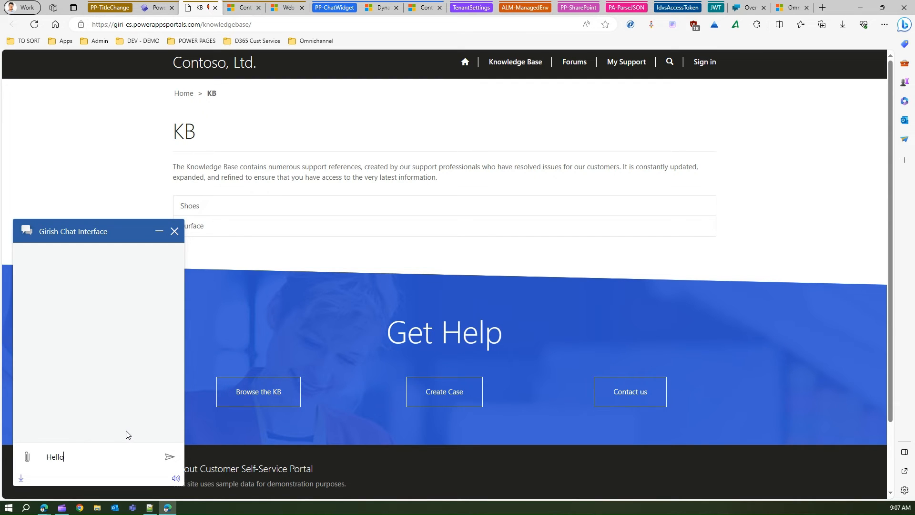
left_click(170, 457)
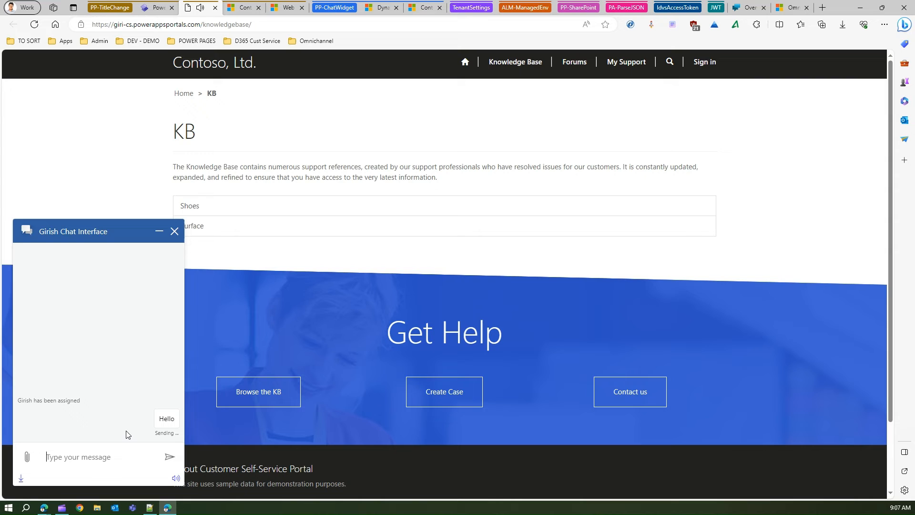
left_click(788, 6)
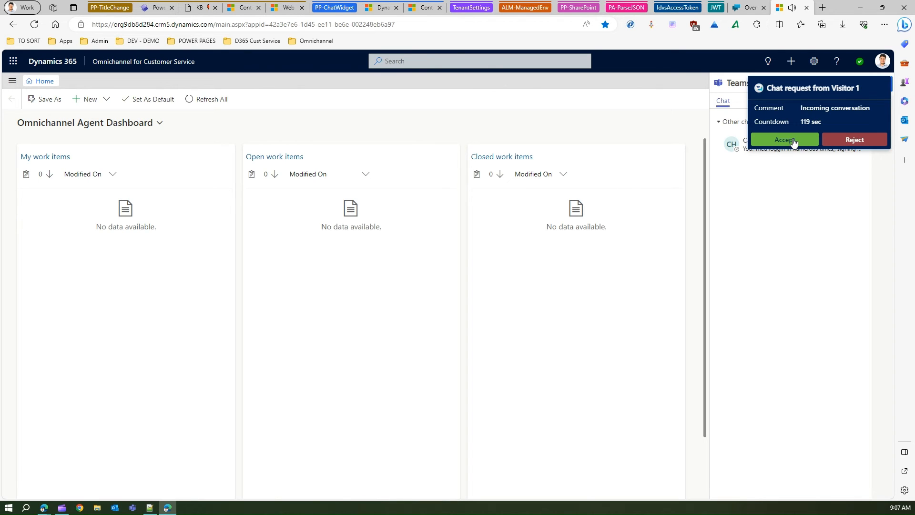
Accept the incoming chat request from Visitor 1.
left_click(784, 139)
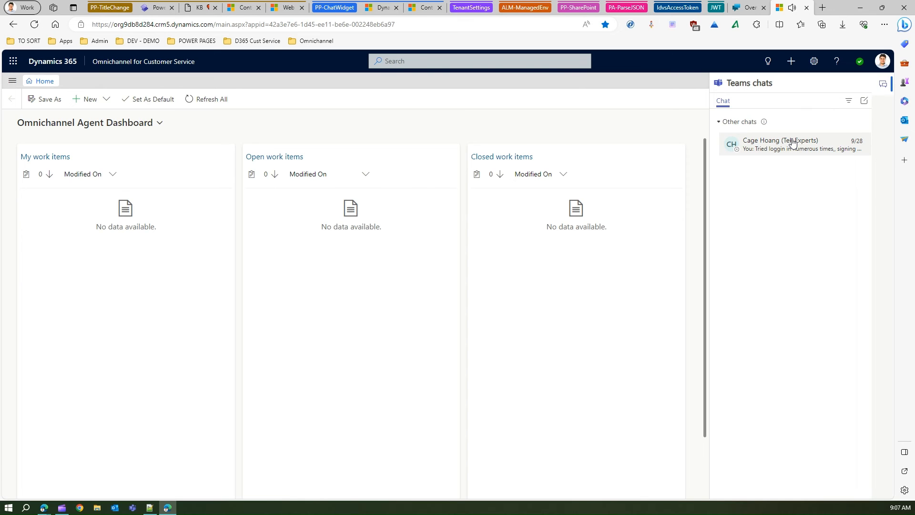
mouse_move(661, 140)
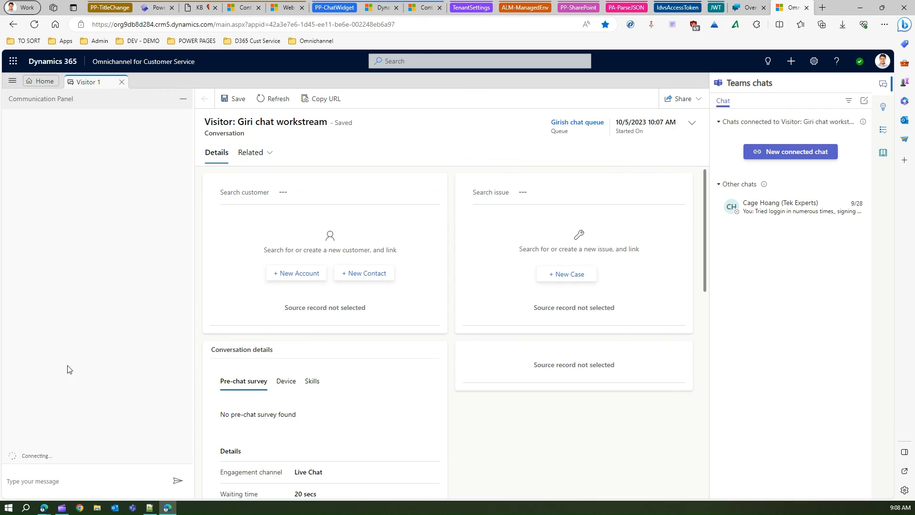
mouse_move(98, 267)
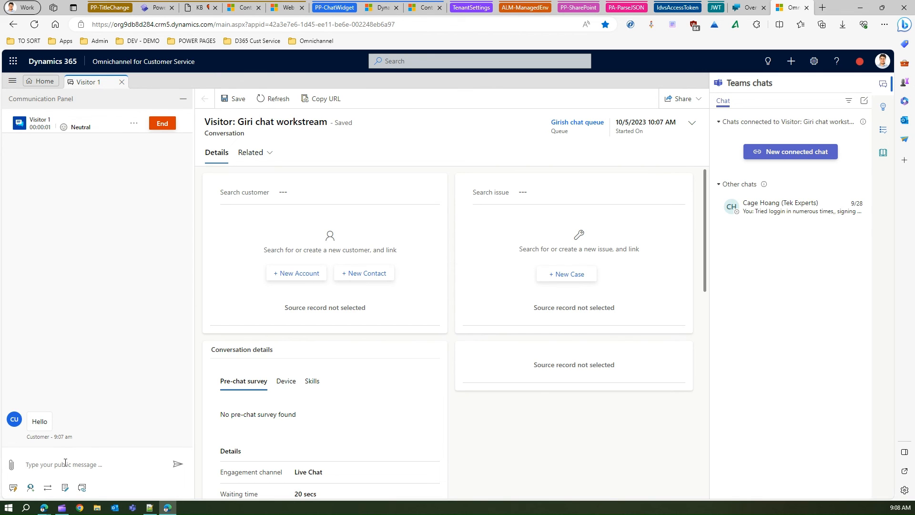
Begin typing a 'Good Mor...' greeting reply to the visitor's Hello.
type("Good Mor")
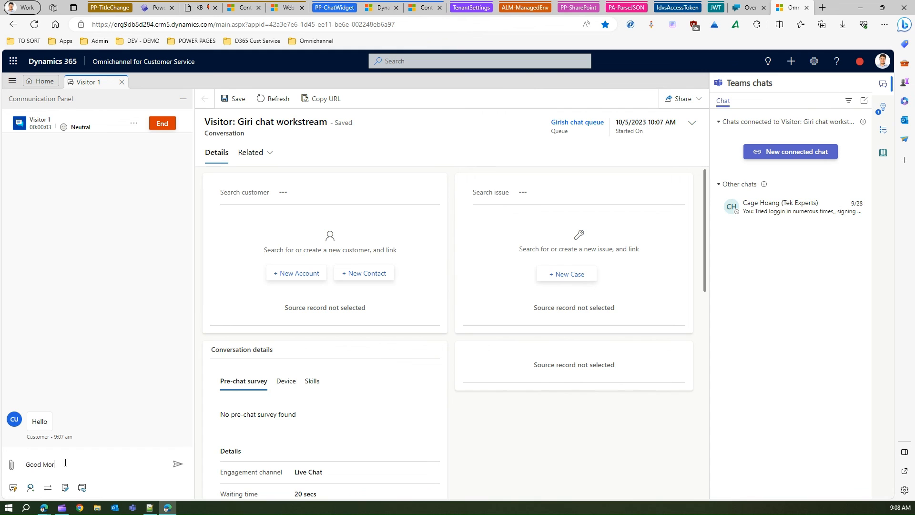